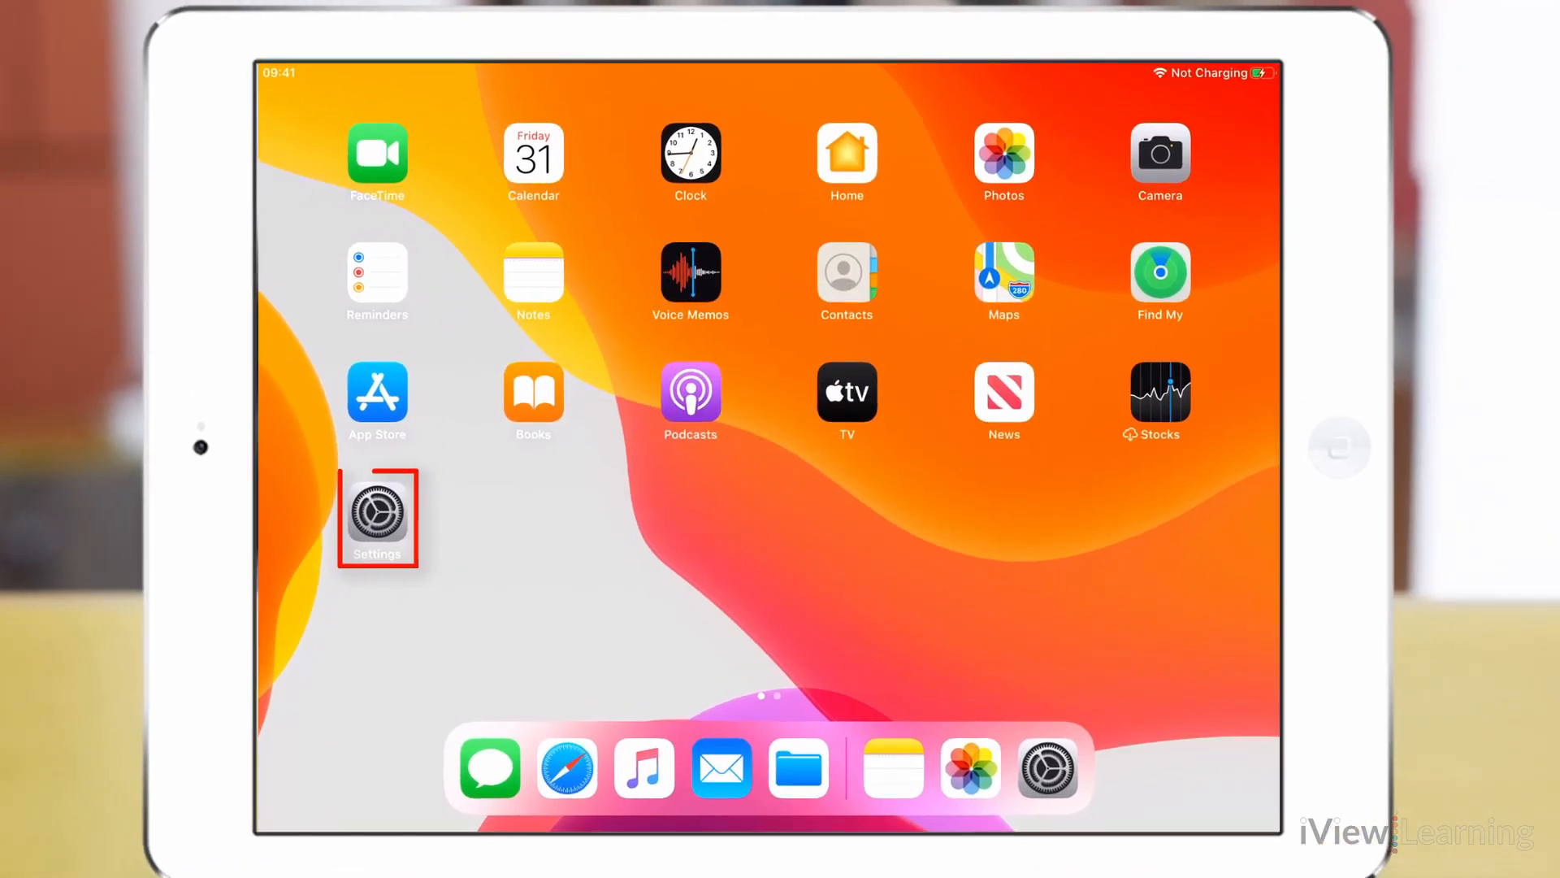
- Launch the Settings app from the Home Screen
{"action": "left_click", "coordinate": [377, 514]}
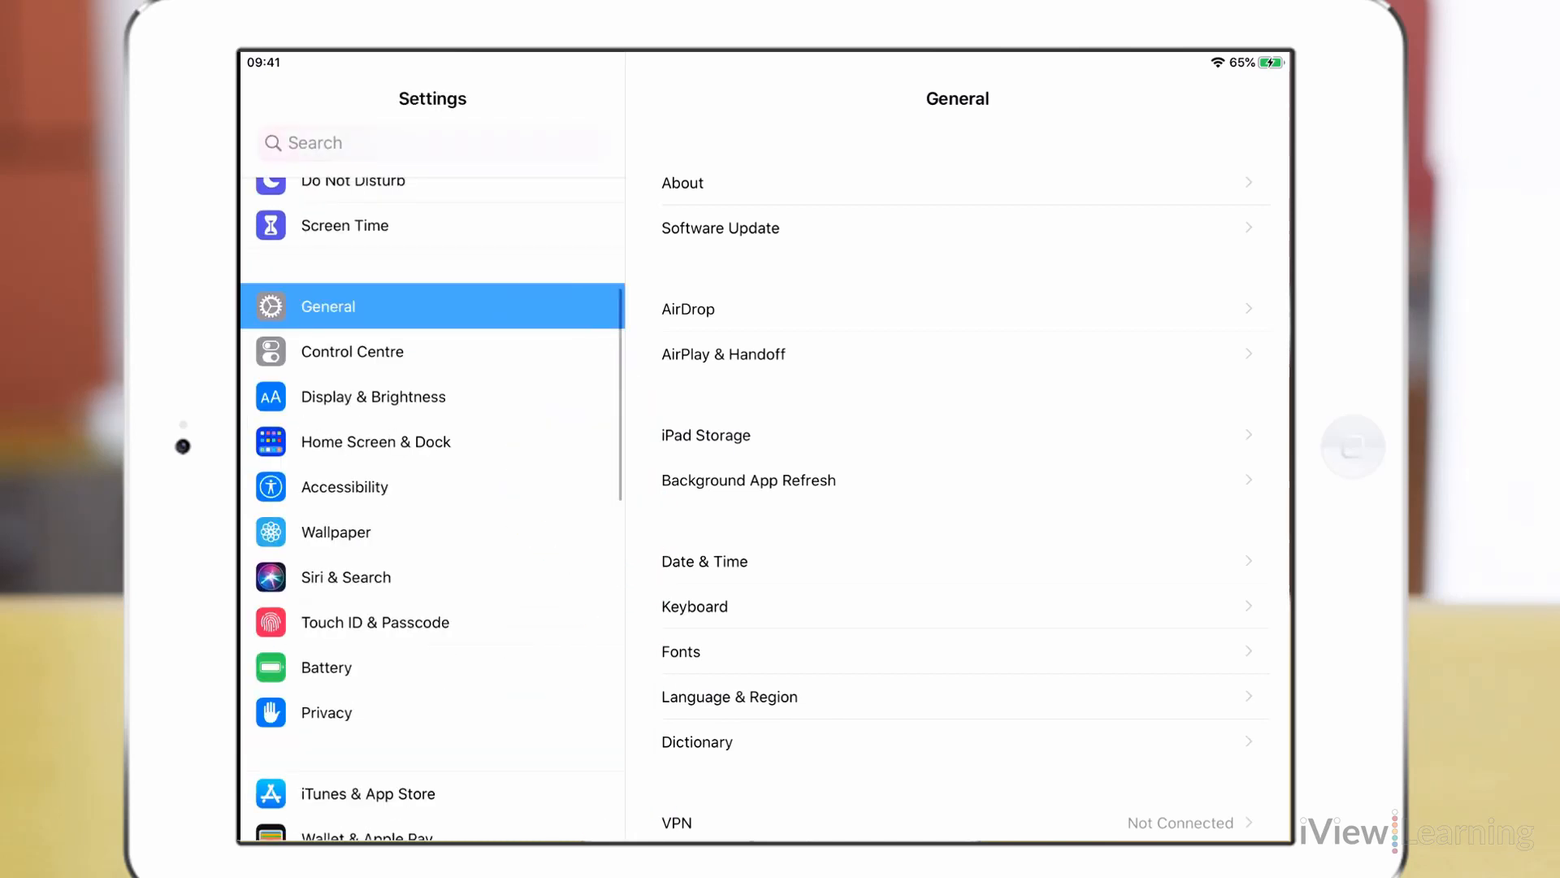
- Go to Accessibility > Zoom and switch the Zoom toggle on
{"action": "left_click", "coordinate": [431, 487]}
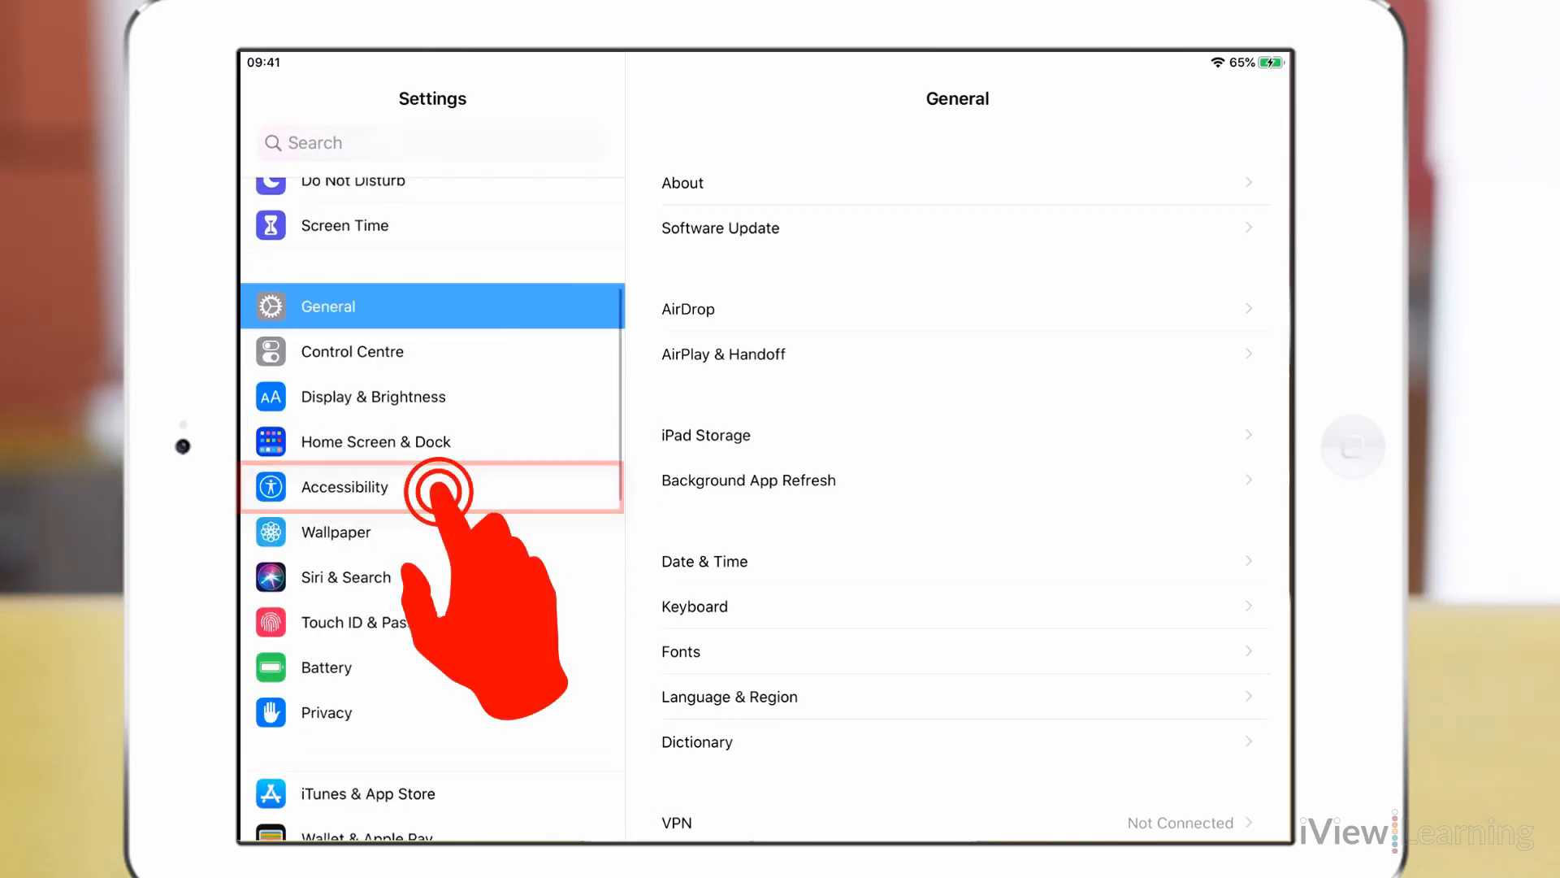
{"action": "left_click", "coordinate": [346, 487]}
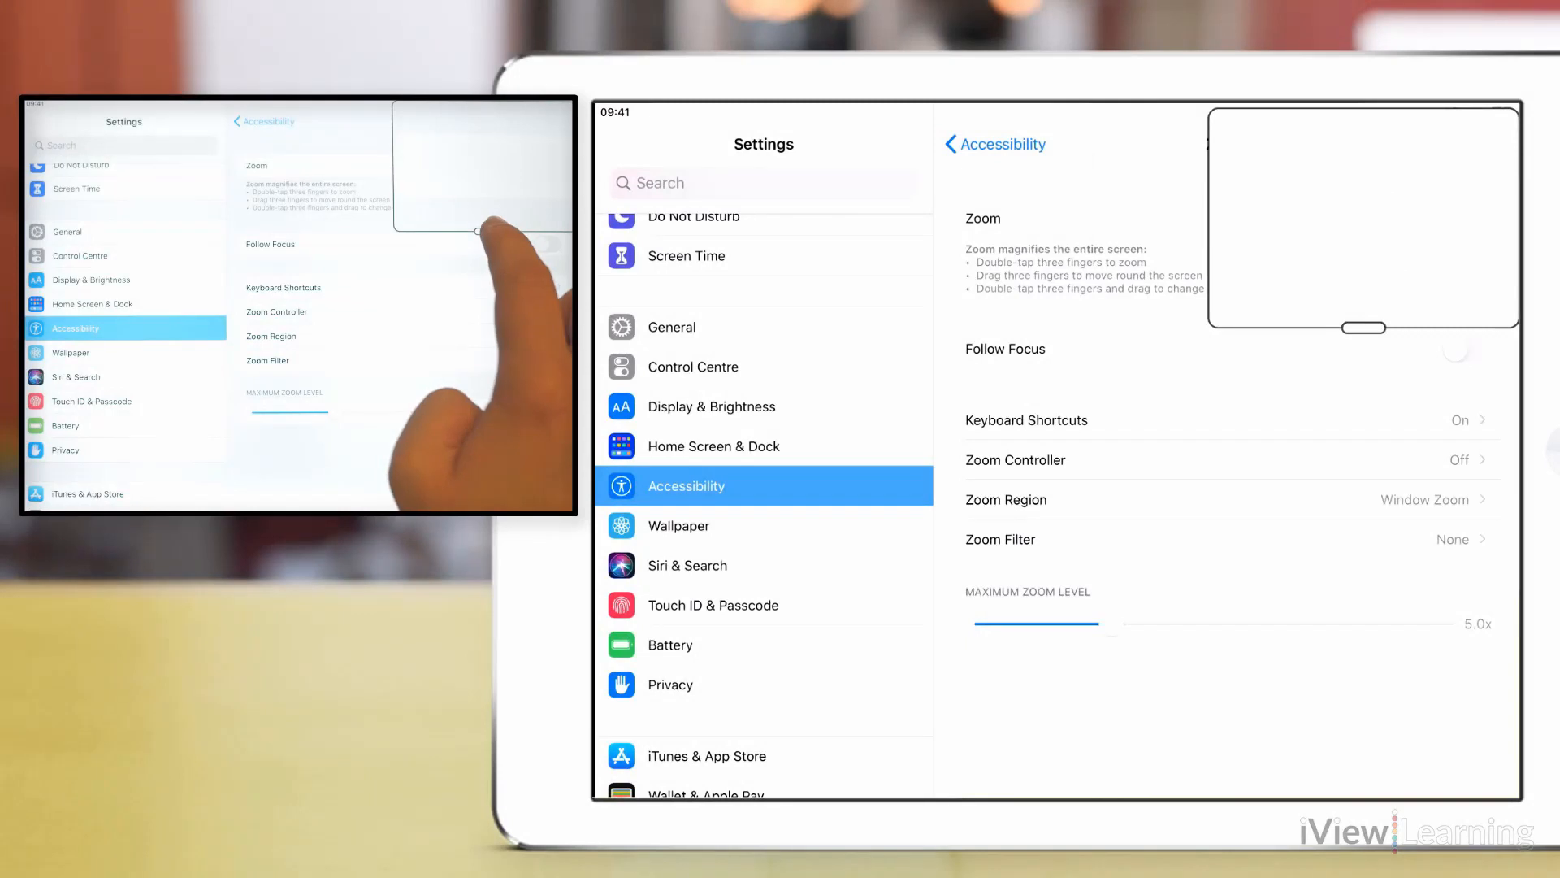
{"action": "left_click", "coordinate": [1463, 217]}
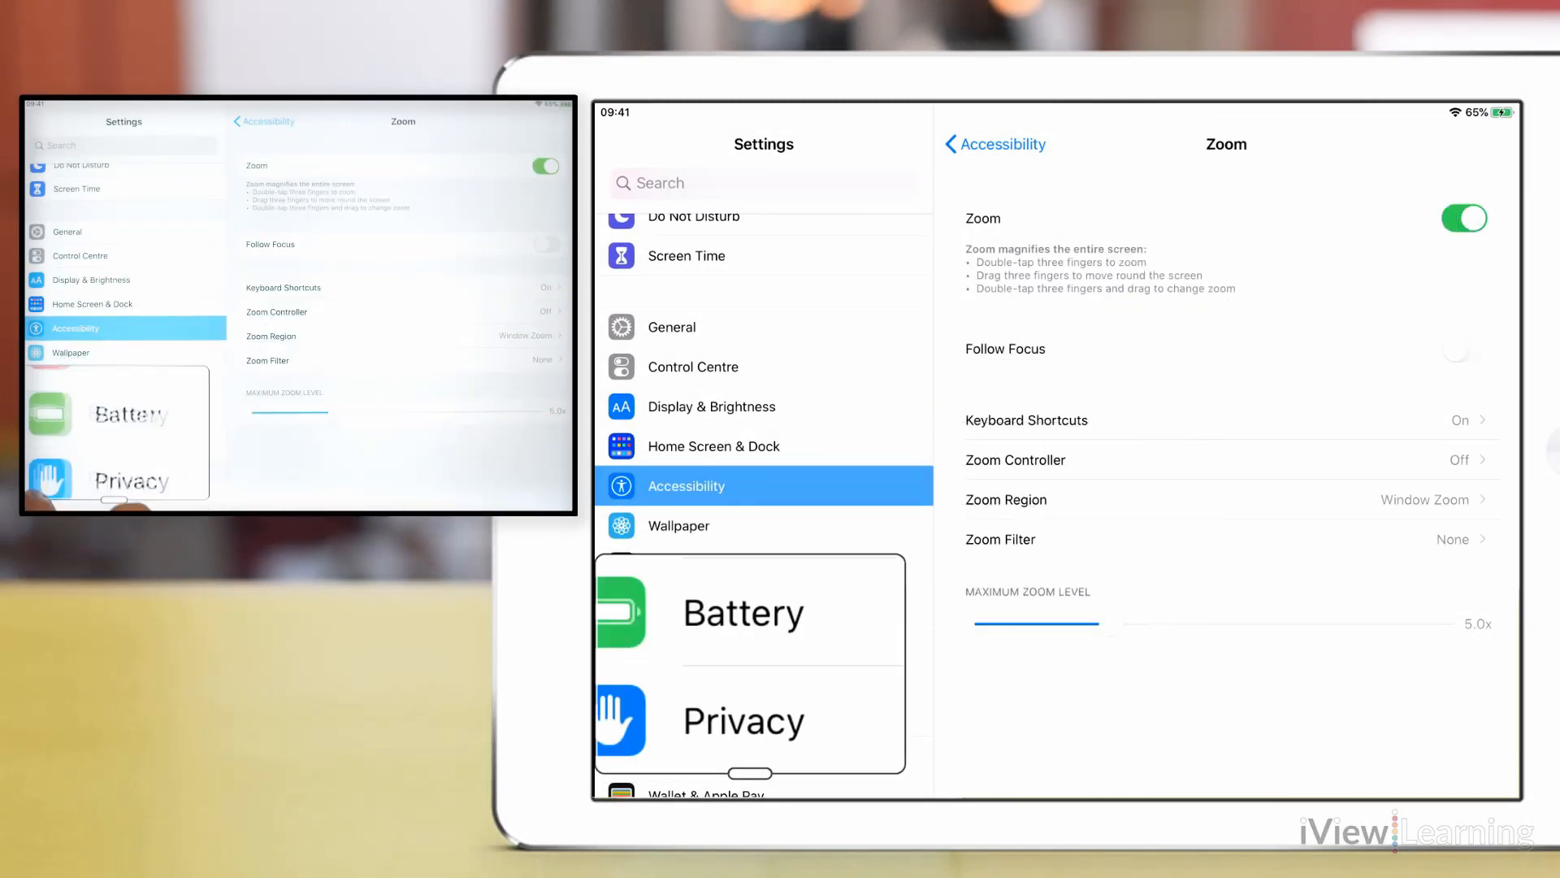
- Switch on Follow Focus and Smart Typing in the Zoom settings
{"action": "scroll", "scroll_direction": "down", "scroll_amount": 3}
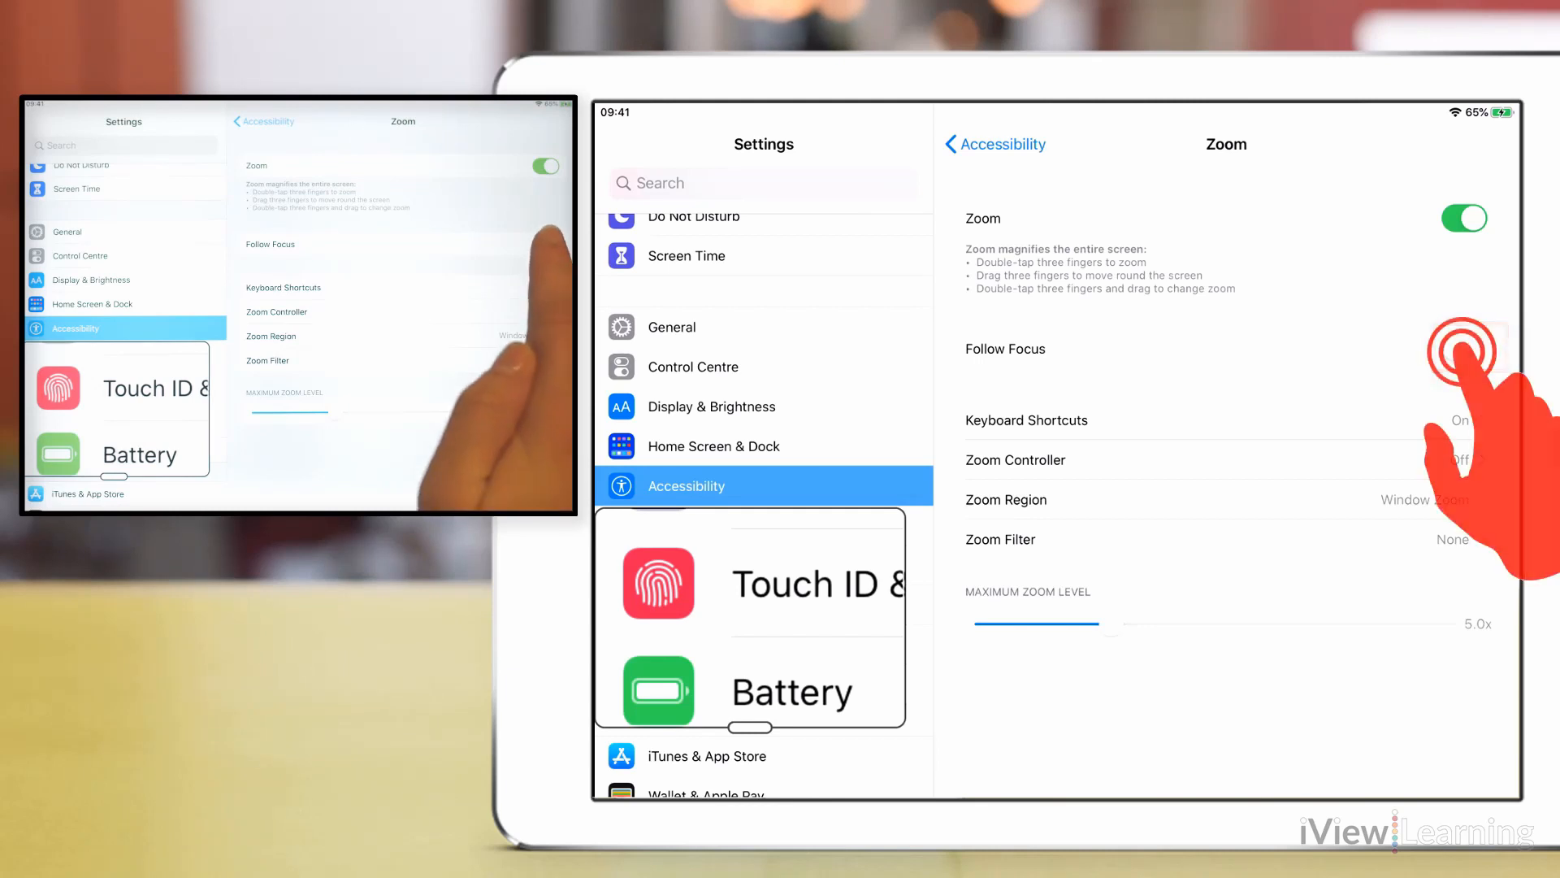
{"action": "left_click", "coordinate": [1463, 348]}
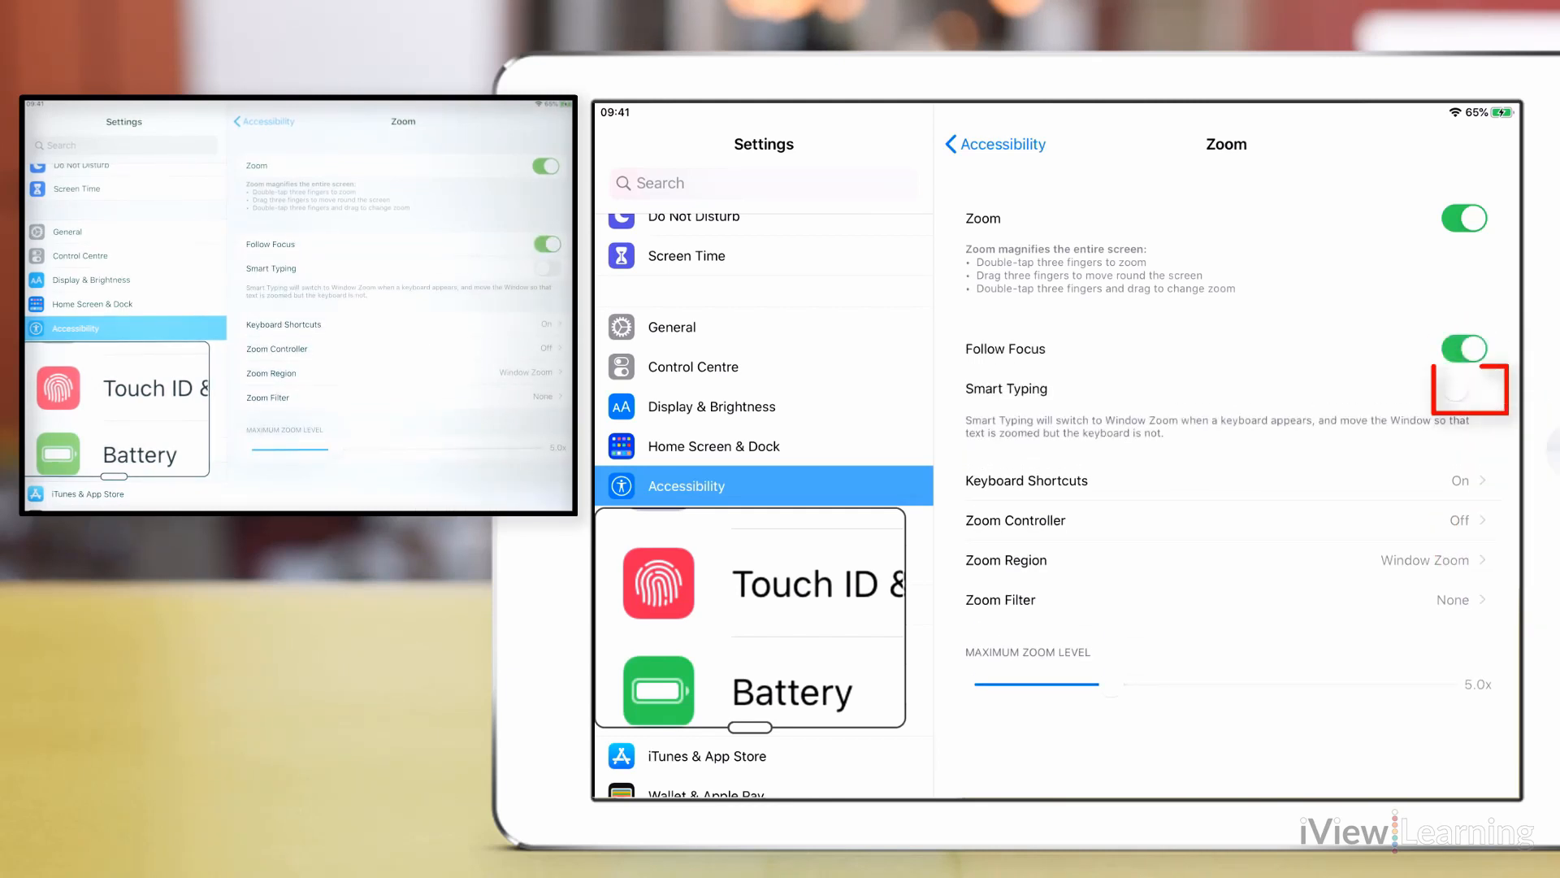
{"action": "left_click", "coordinate": [1463, 388]}
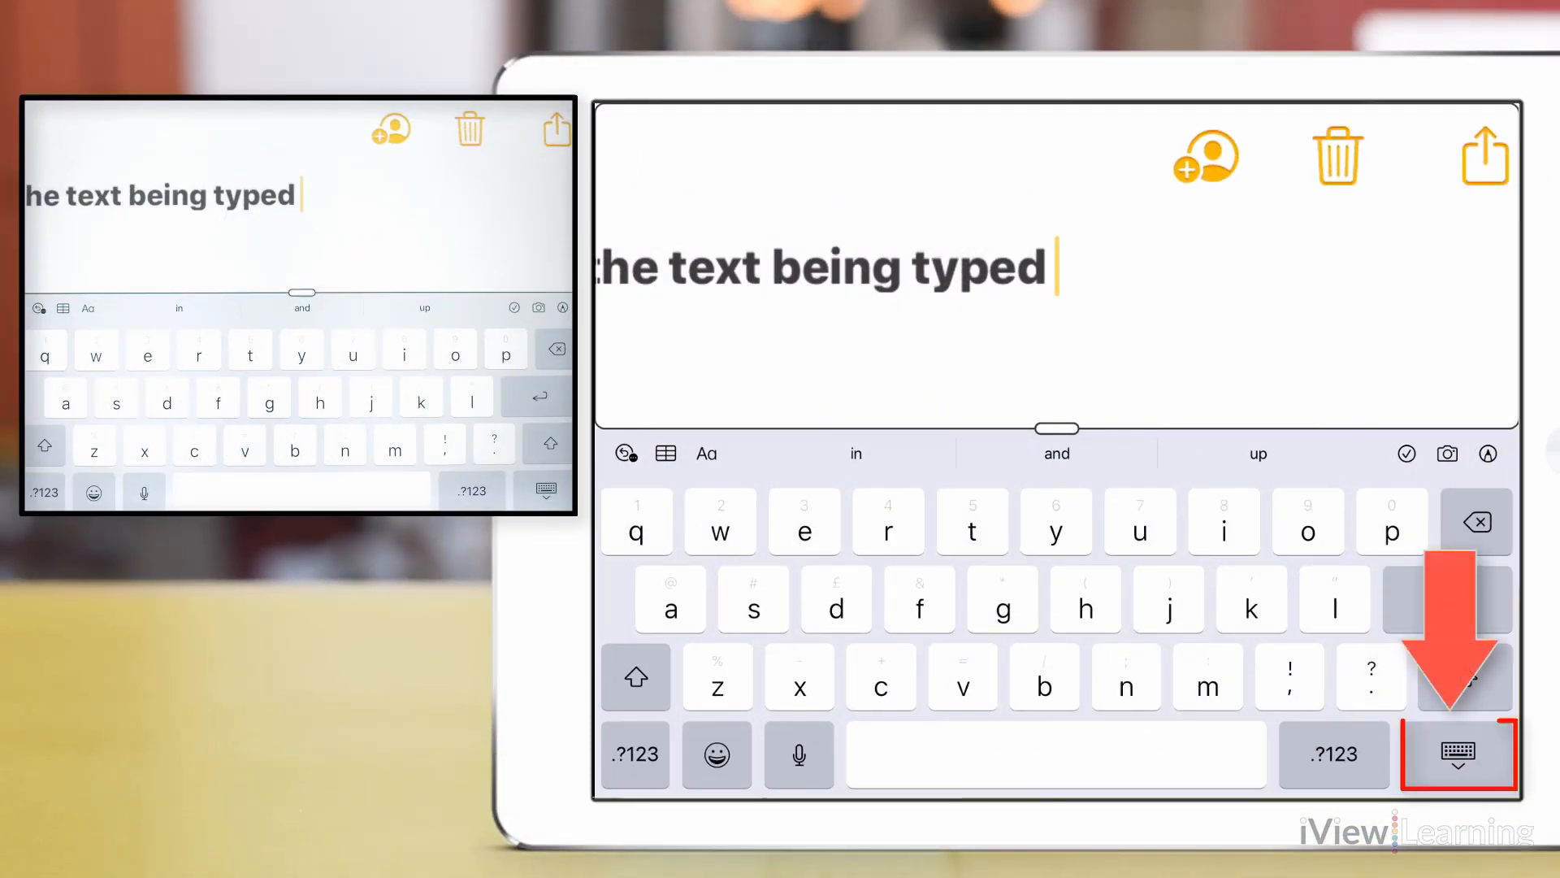
- Dismiss the on-screen keyboard after typing the sentence in Notes
{"action": "left_click", "coordinate": [1459, 754]}
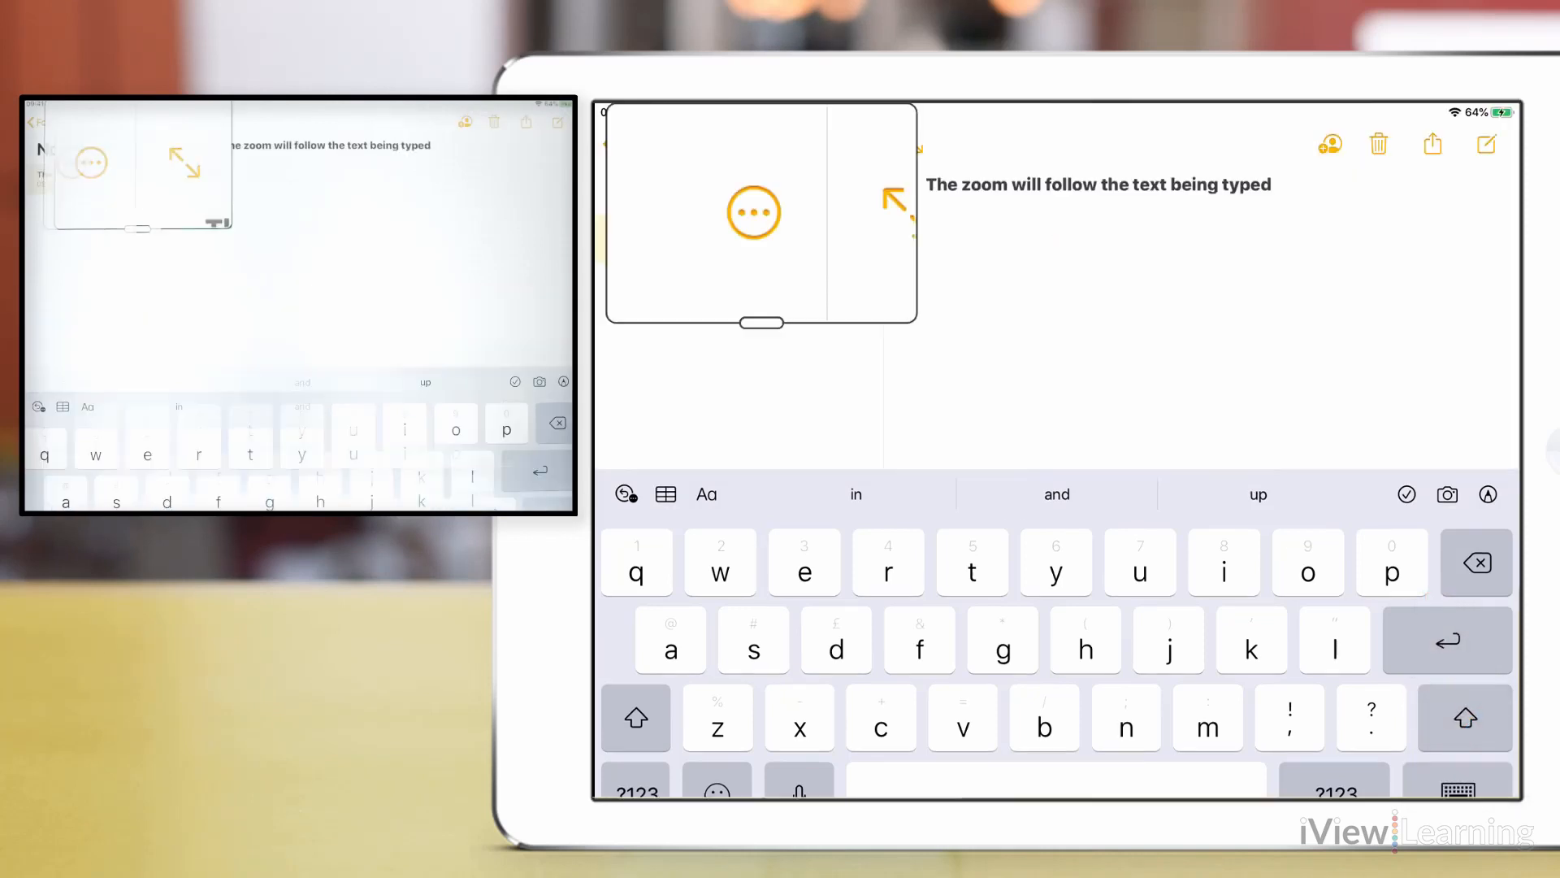